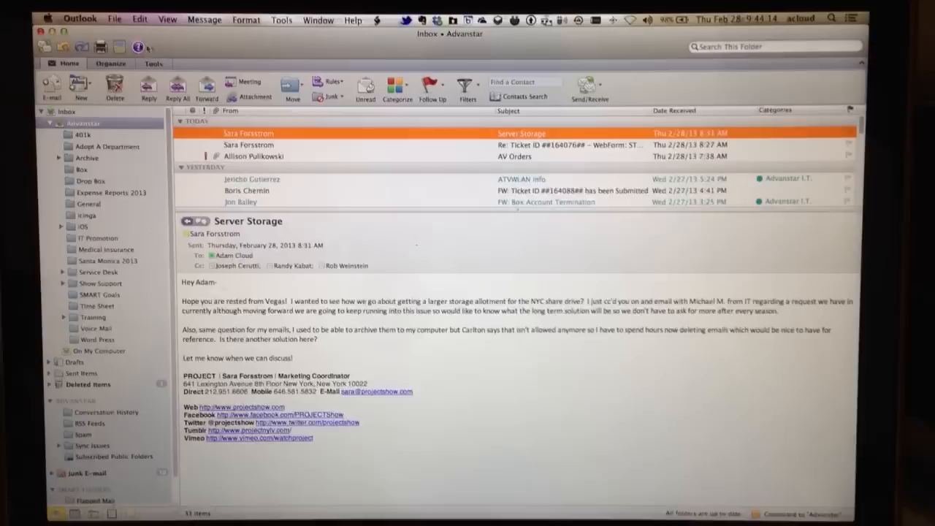
# Bring up the Outlook application menu from the menu bar
pyautogui.click(82, 17)
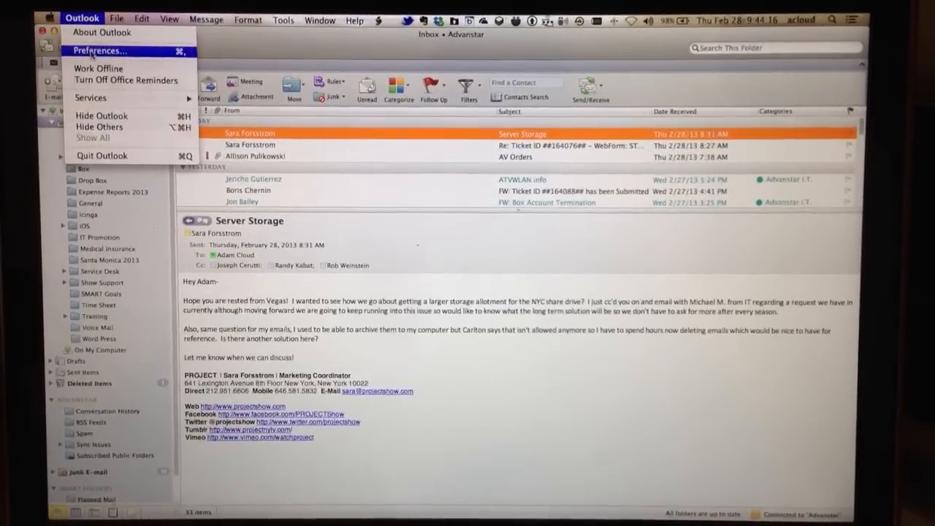
# In General preferences, toggle 'Hide On My Computer folders' on then off, leaving it unchecked
pyautogui.click(99, 49)
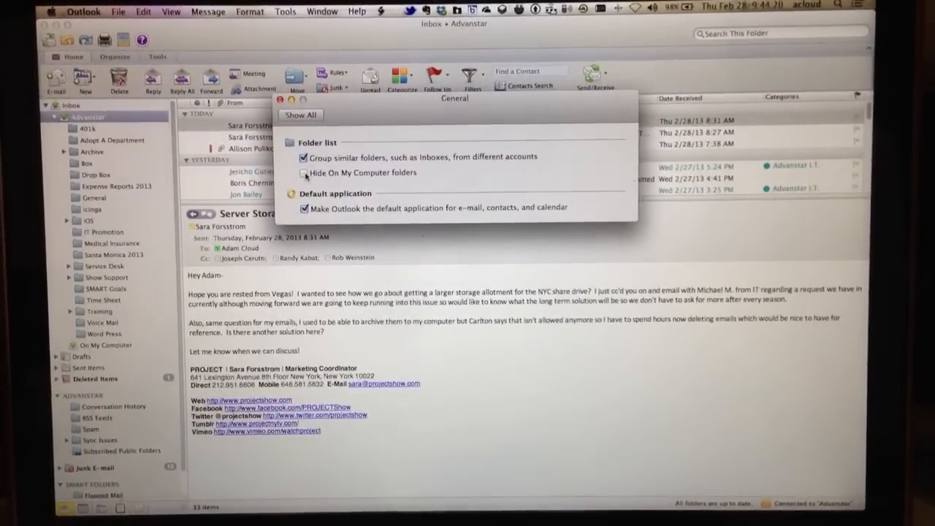
pyautogui.click(306, 178)
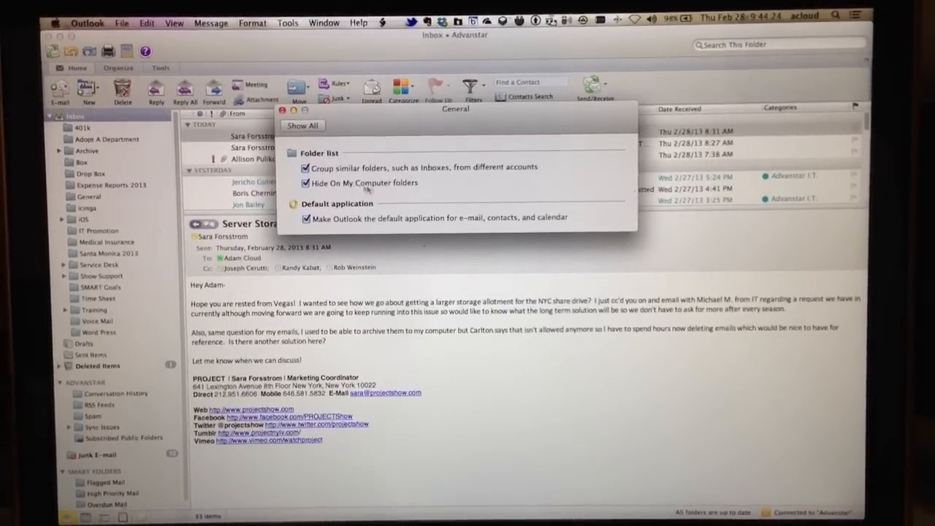
pyautogui.click(307, 178)
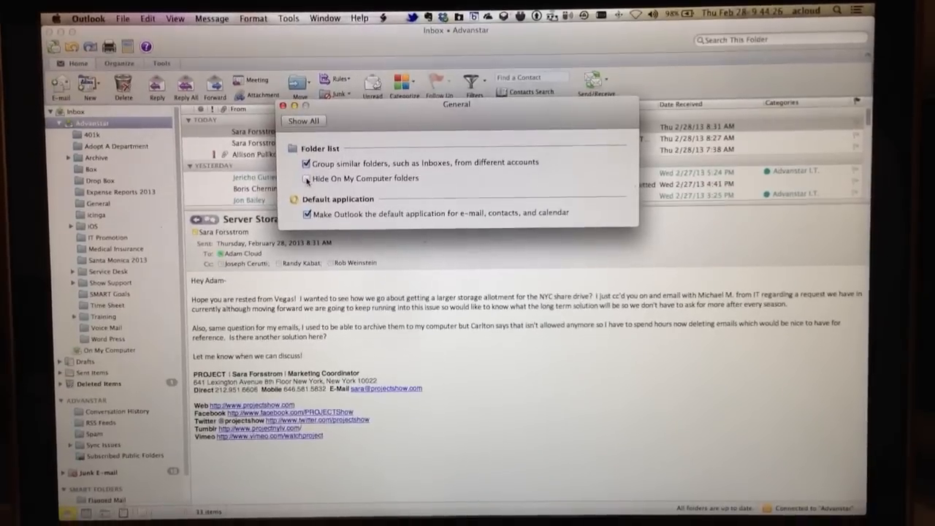